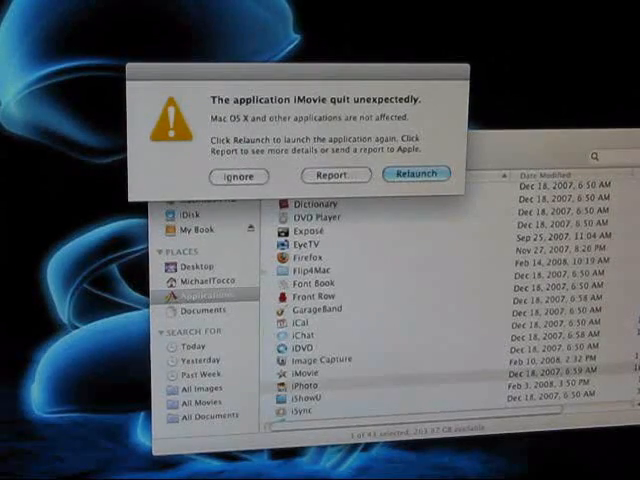
Ignore the iMovie crash alert and scroll the Applications list back to the top
click(240, 176)
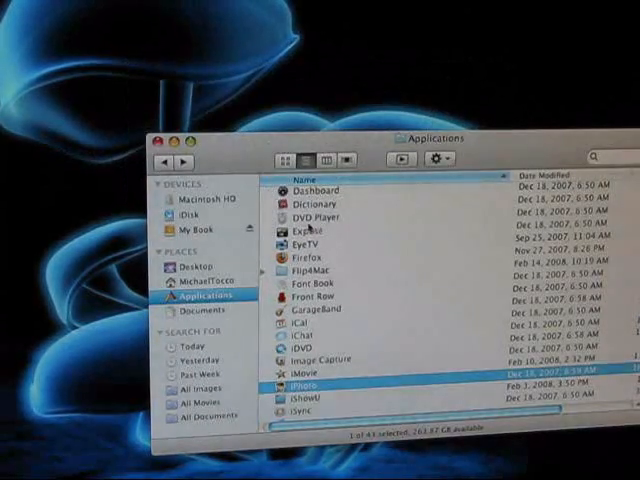
scroll(up, 3)
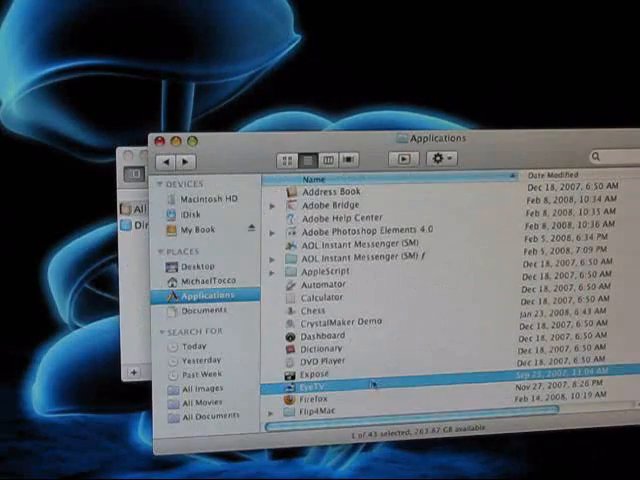
Launch Calculator and another application, such as Exposé, from the Applications list
click(320, 298)
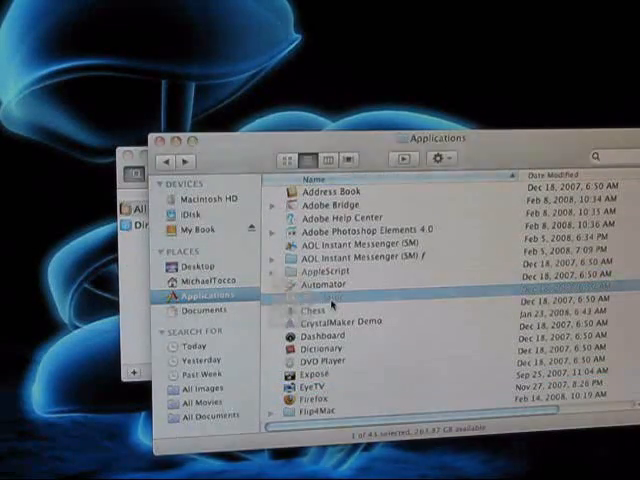
double_click(324, 284)
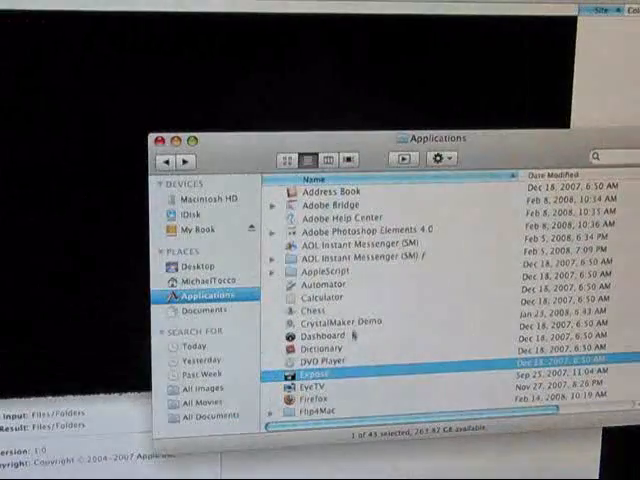
double_click(333, 334)
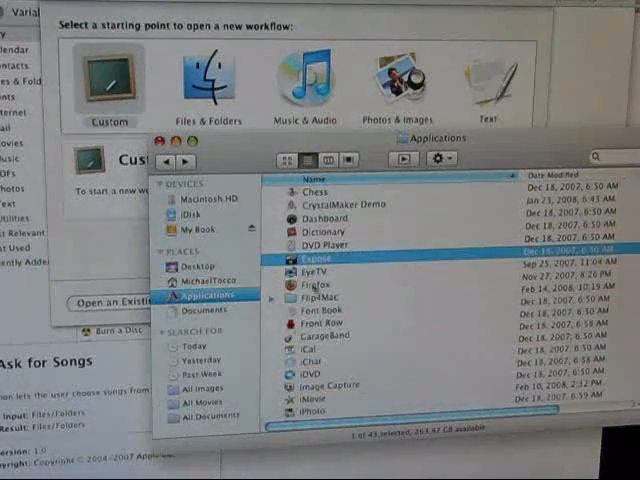
Launch Firefox, GarageBand and iMovie from the Applications list
double_click(312, 294)
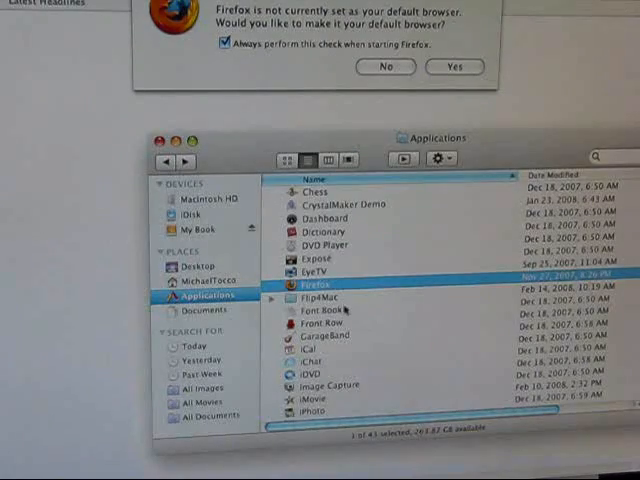
double_click(317, 309)
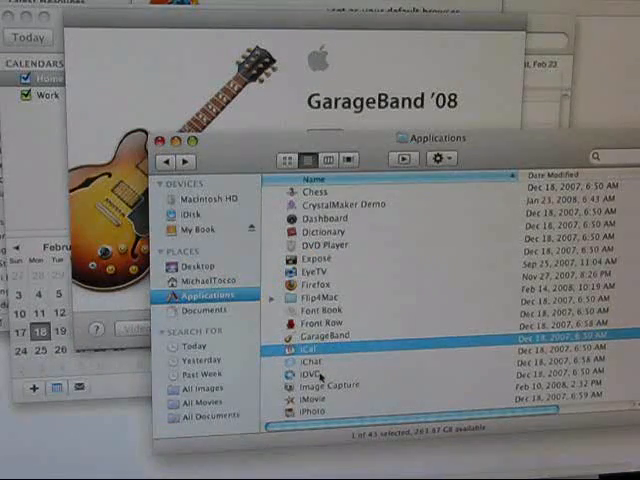
double_click(308, 382)
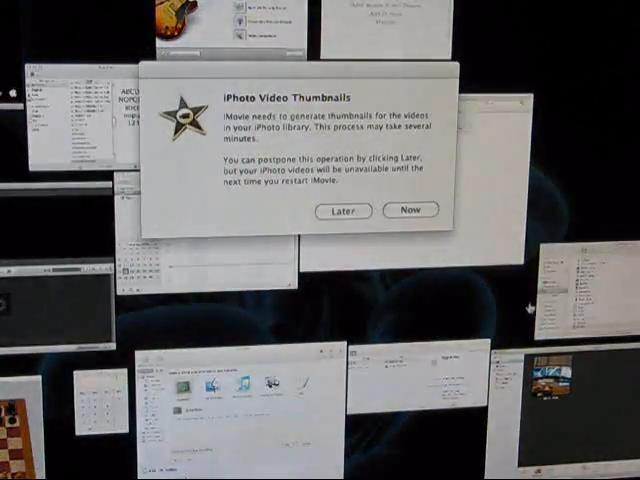
Exit the all-windows overview and scroll down to QuickTime Player, Safari and Stickies
click(409, 210)
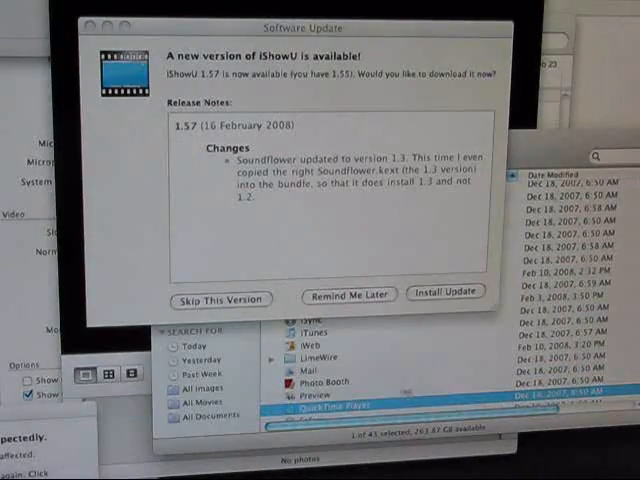
scroll(down, 3)
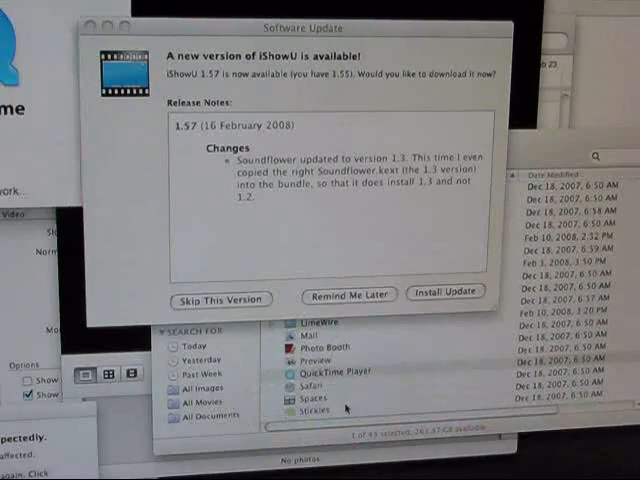